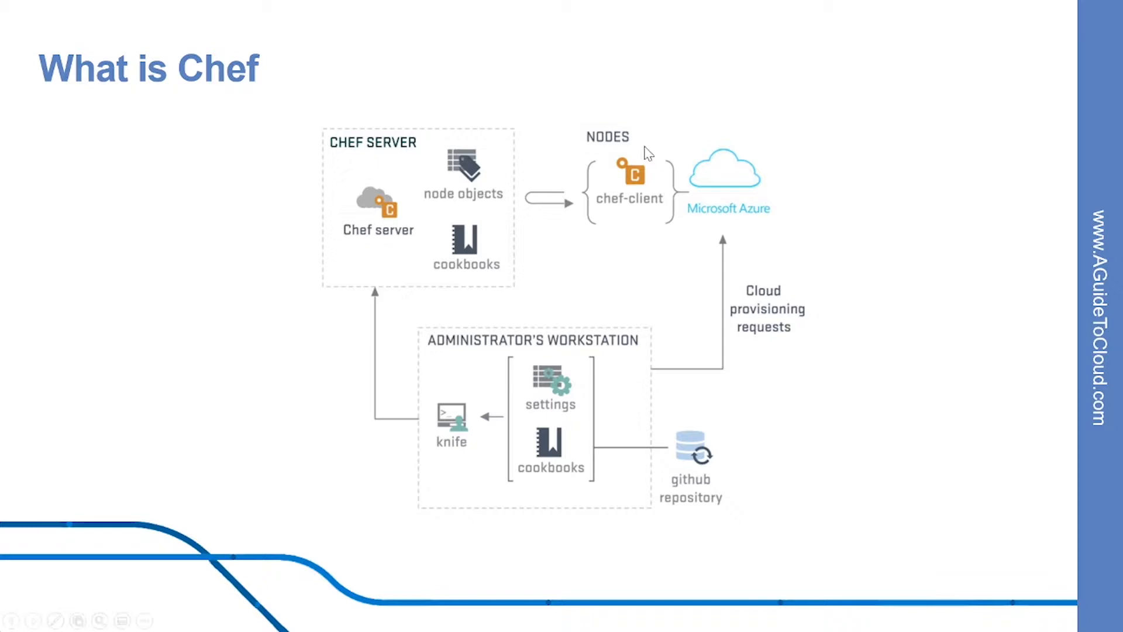
{"action": "mouse_move", "coordinate": [361, 108]}
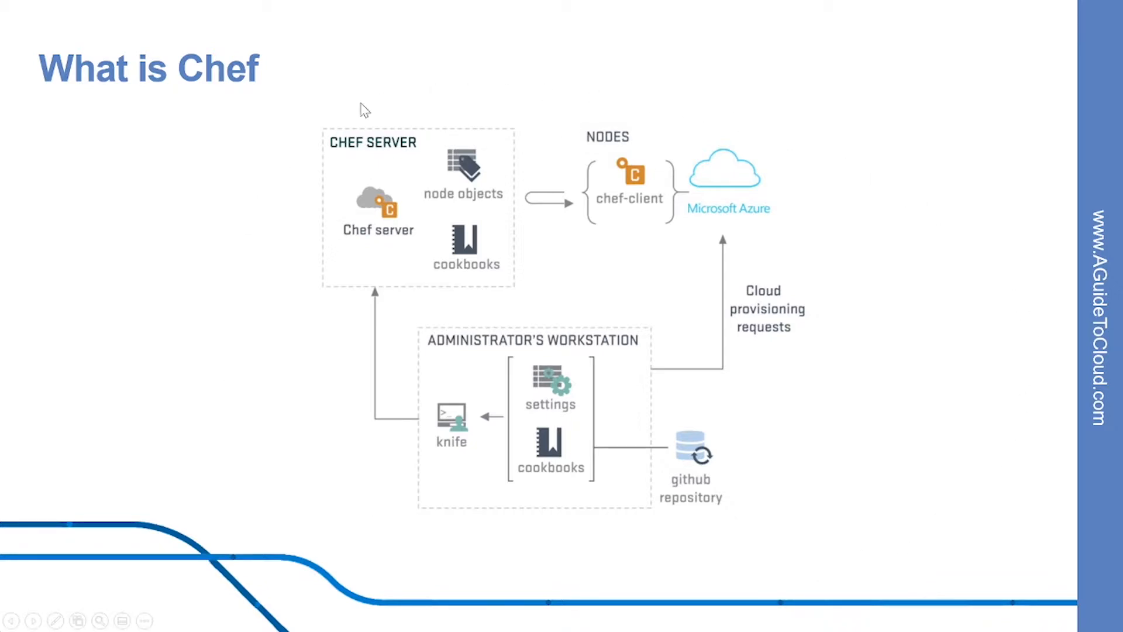
{"action": "mouse_move", "coordinate": [680, 211]}
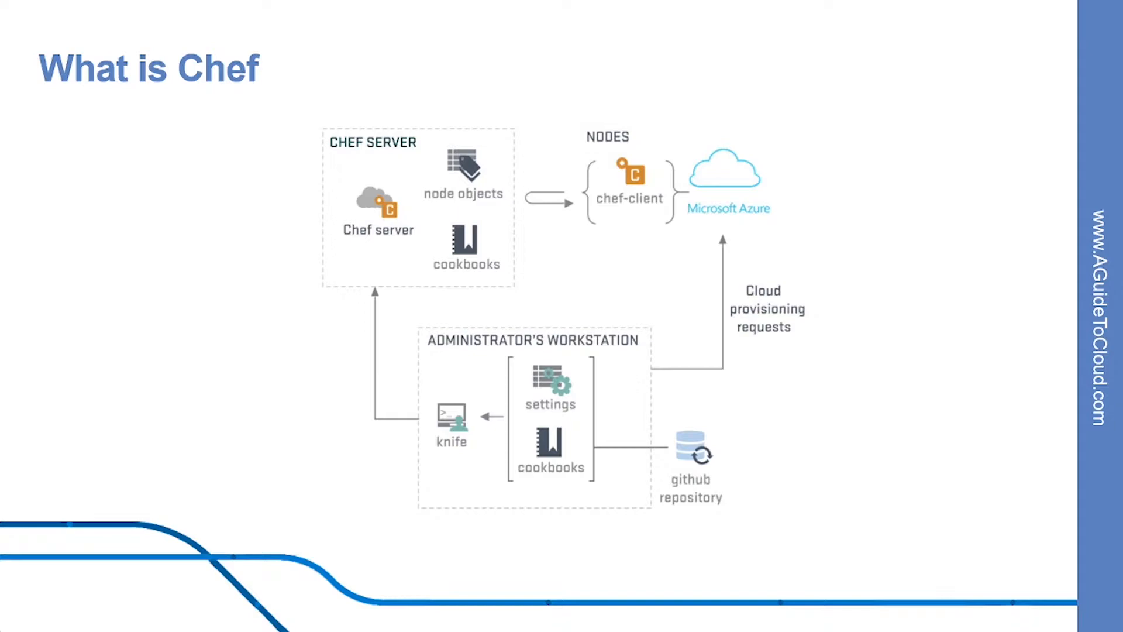
{"action": "mouse_move", "coordinate": [343, 252]}
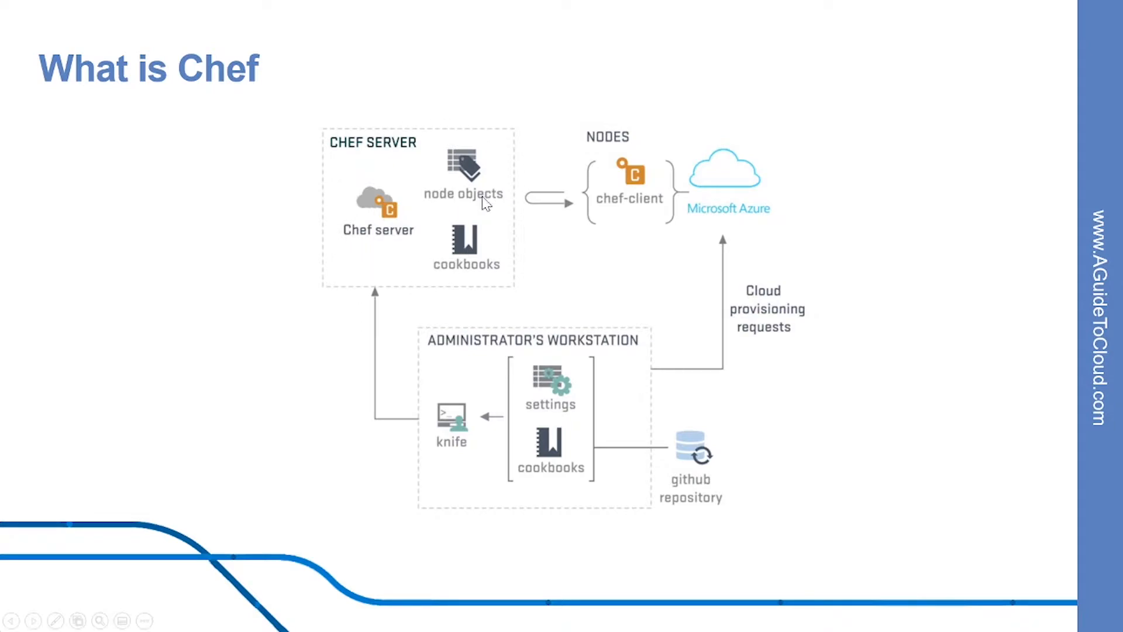
{"action": "mouse_move", "coordinate": [441, 199]}
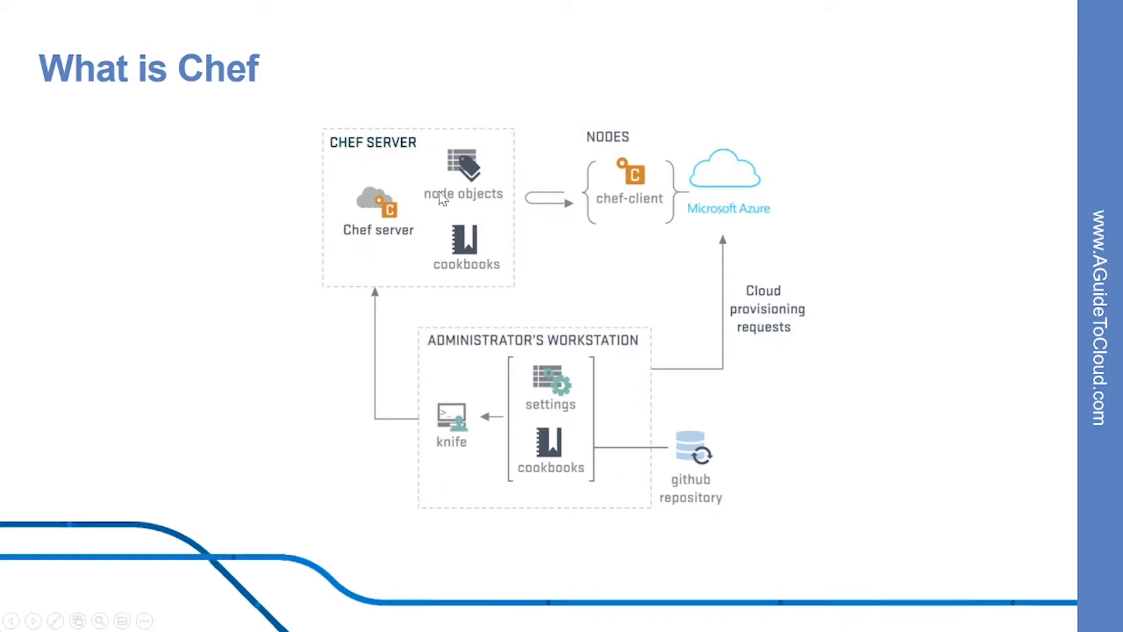
{"action": "mouse_move", "coordinate": [403, 253]}
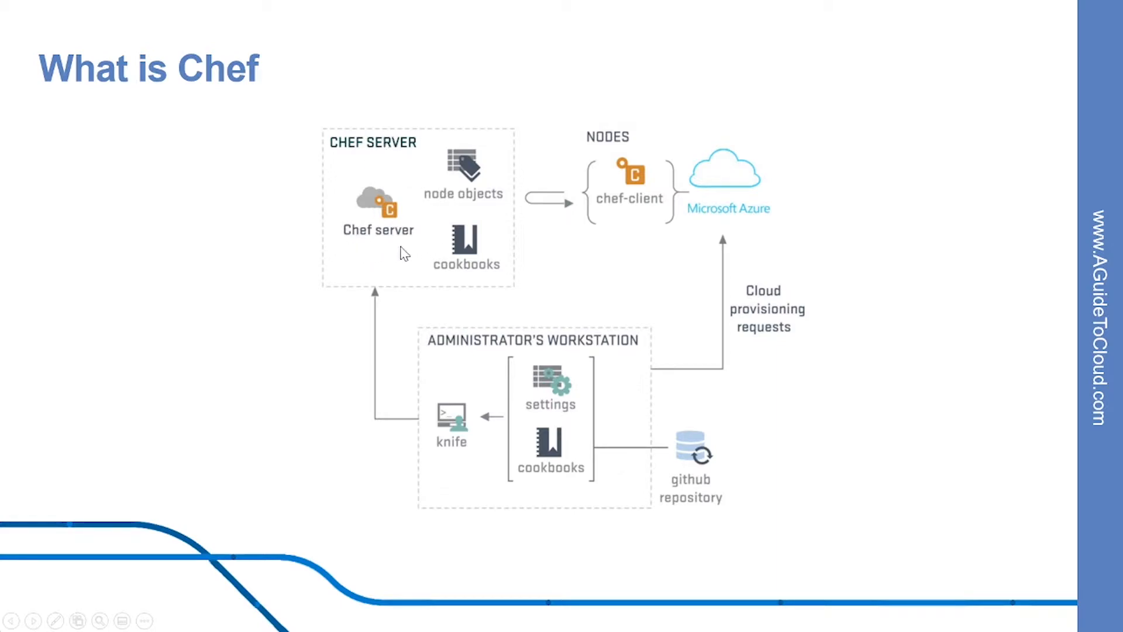
{"action": "mouse_move", "coordinate": [443, 203]}
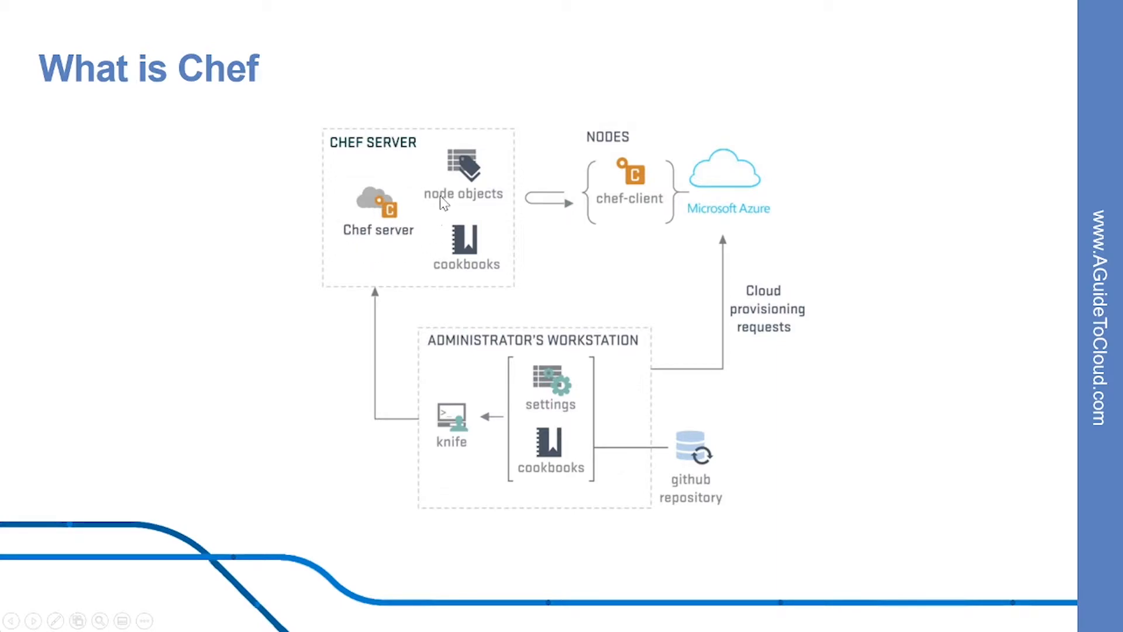
{"action": "mouse_move", "coordinate": [584, 228]}
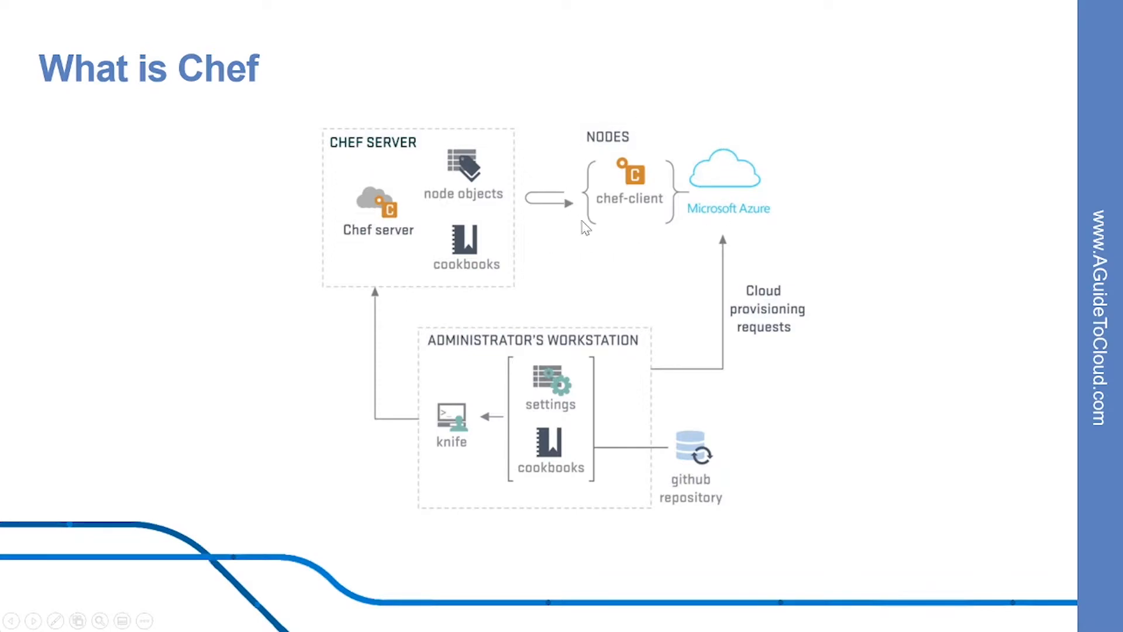
{"action": "mouse_move", "coordinate": [725, 190]}
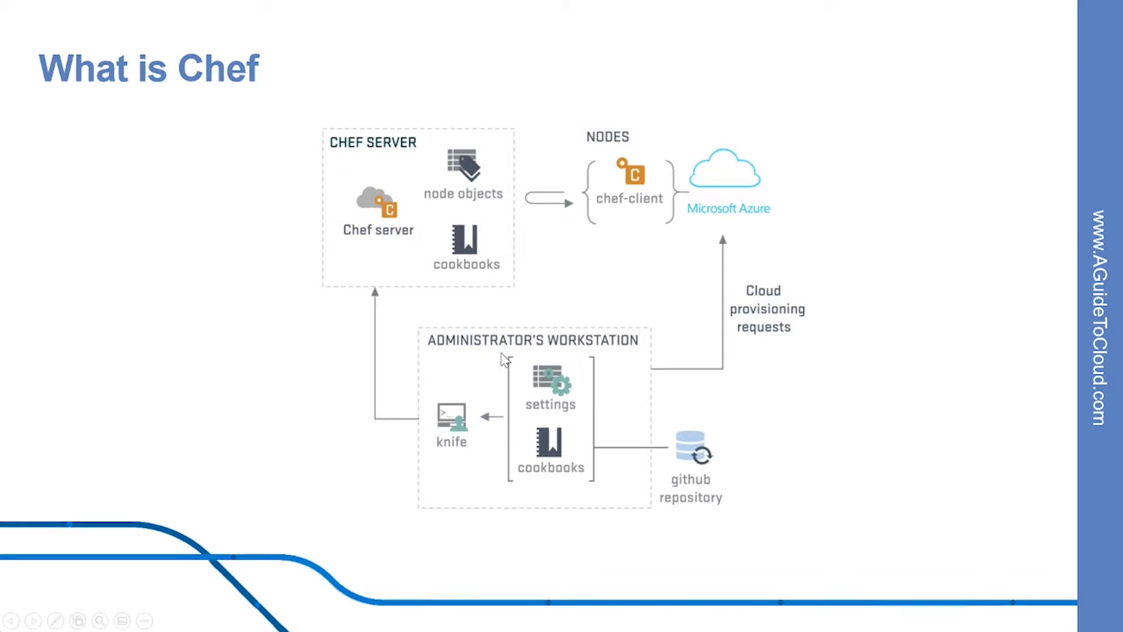
{"action": "mouse_move", "coordinate": [530, 469]}
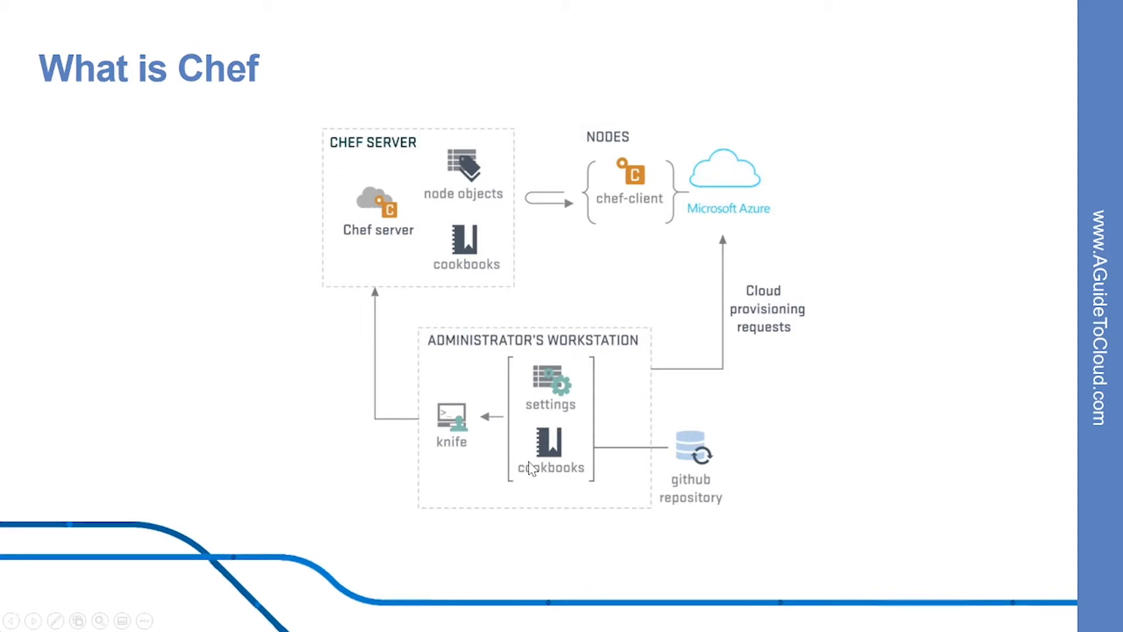
{"action": "mouse_move", "coordinate": [532, 470]}
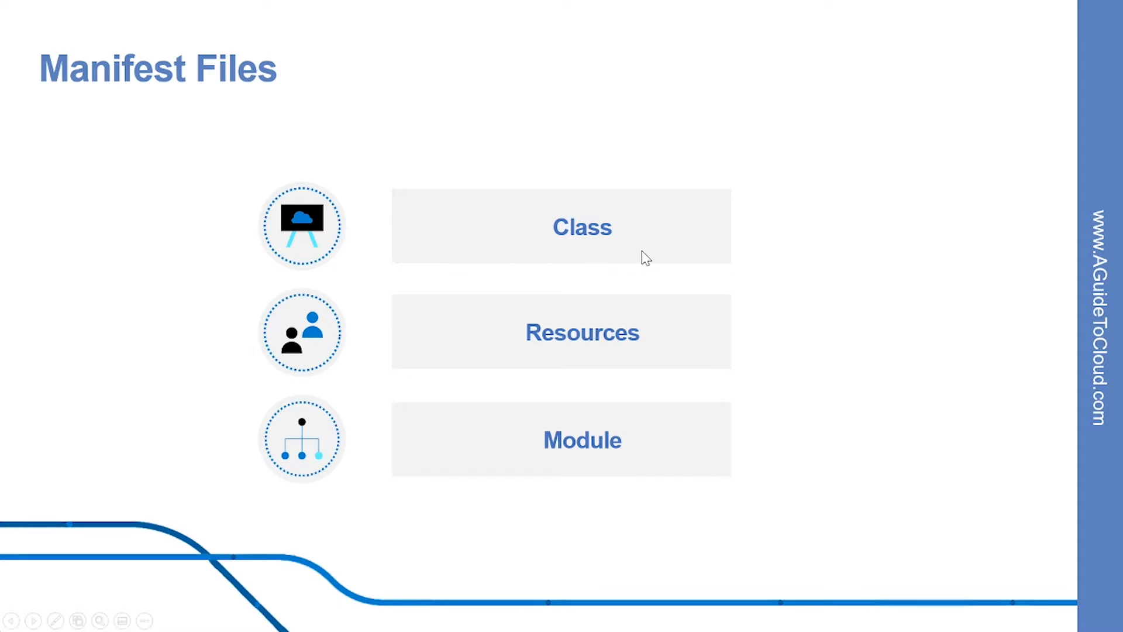
{"action": "mouse_move", "coordinate": [573, 358]}
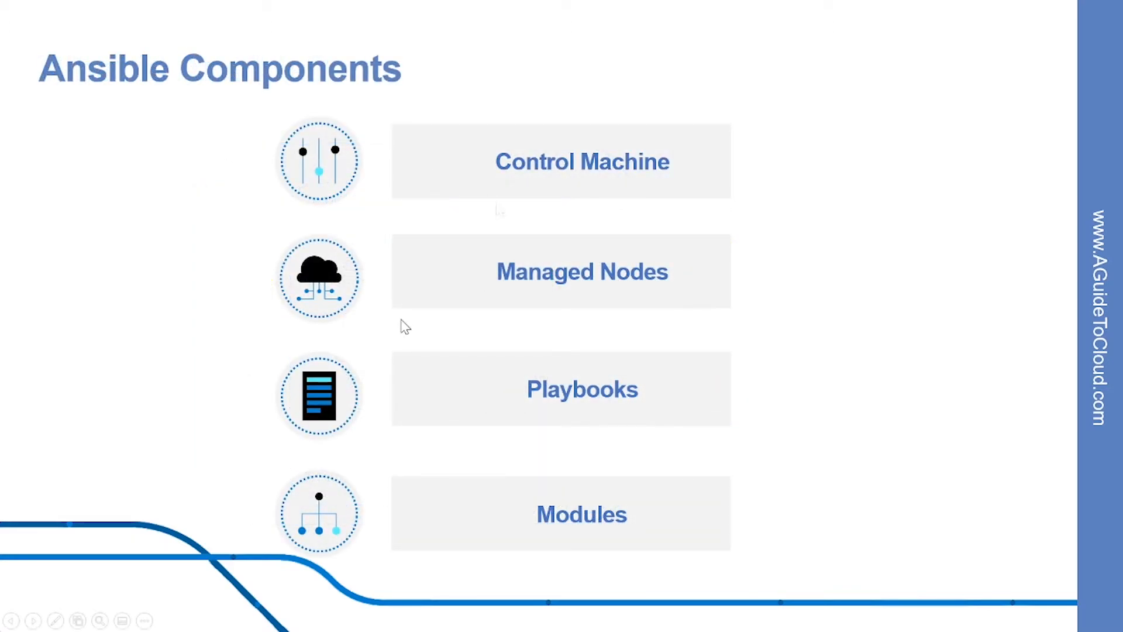
{"action": "mouse_move", "coordinate": [507, 399]}
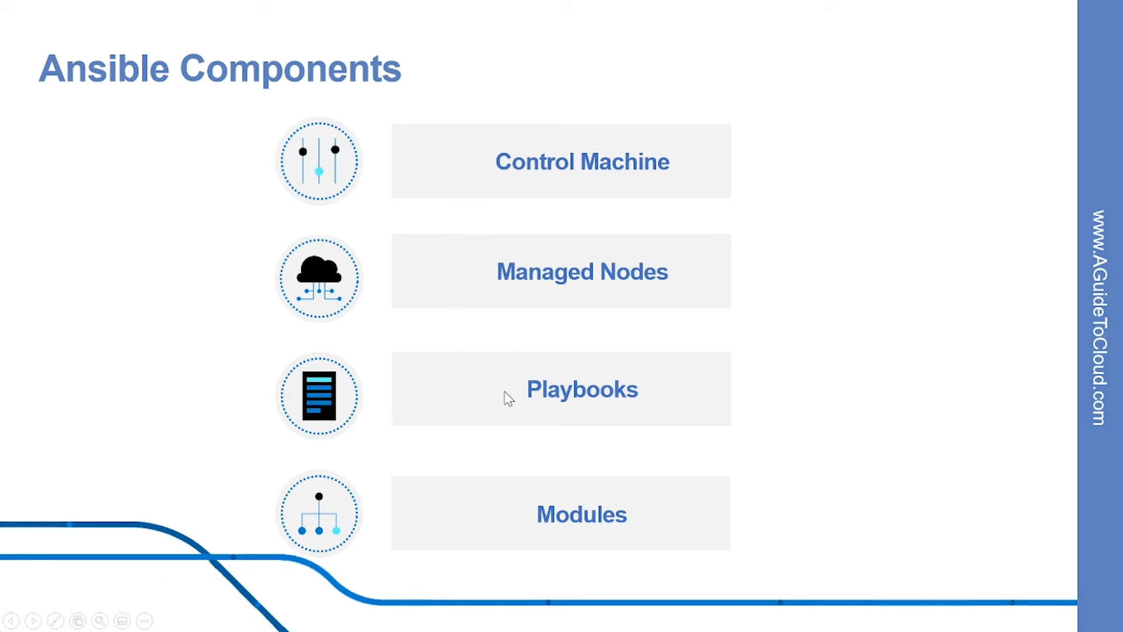
{"action": "mouse_move", "coordinate": [666, 178]}
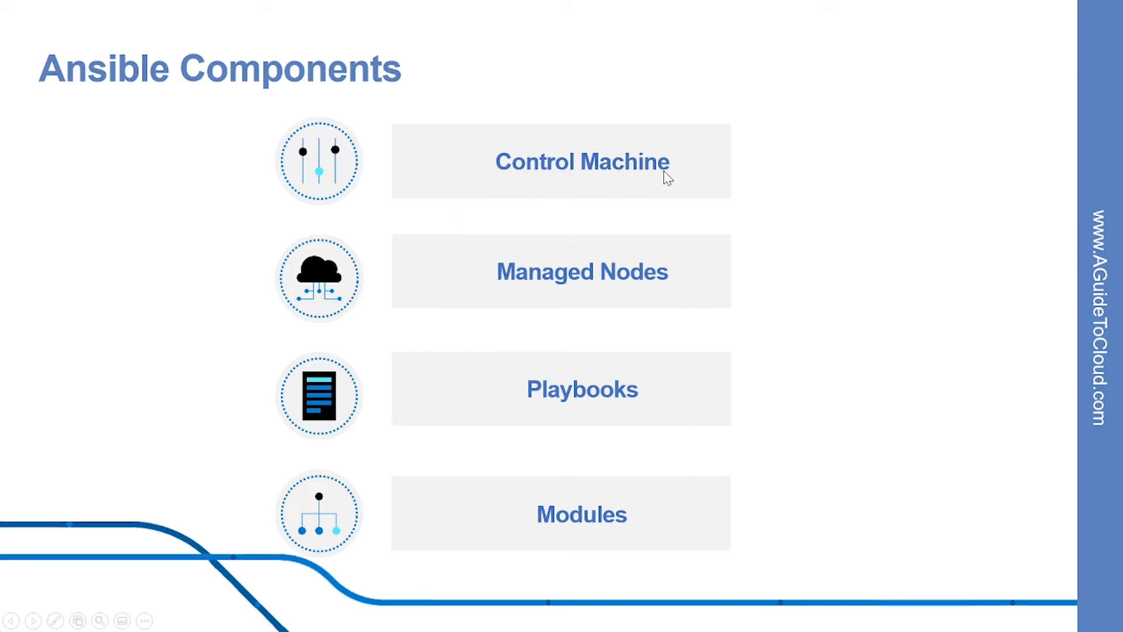
{"action": "mouse_move", "coordinate": [584, 190]}
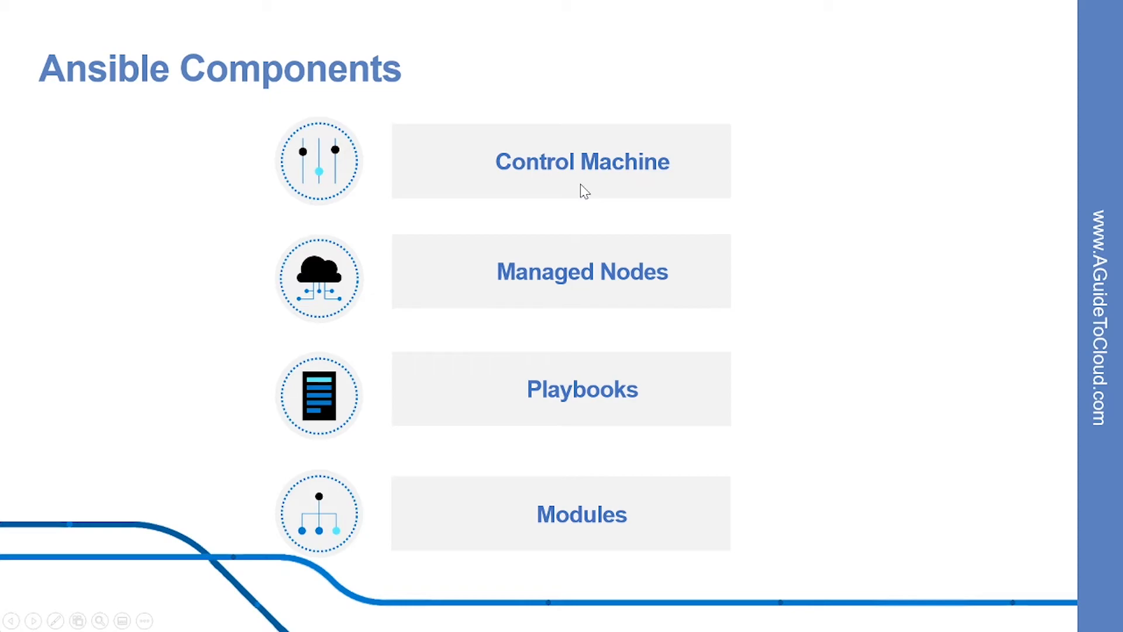
{"action": "mouse_move", "coordinate": [690, 297]}
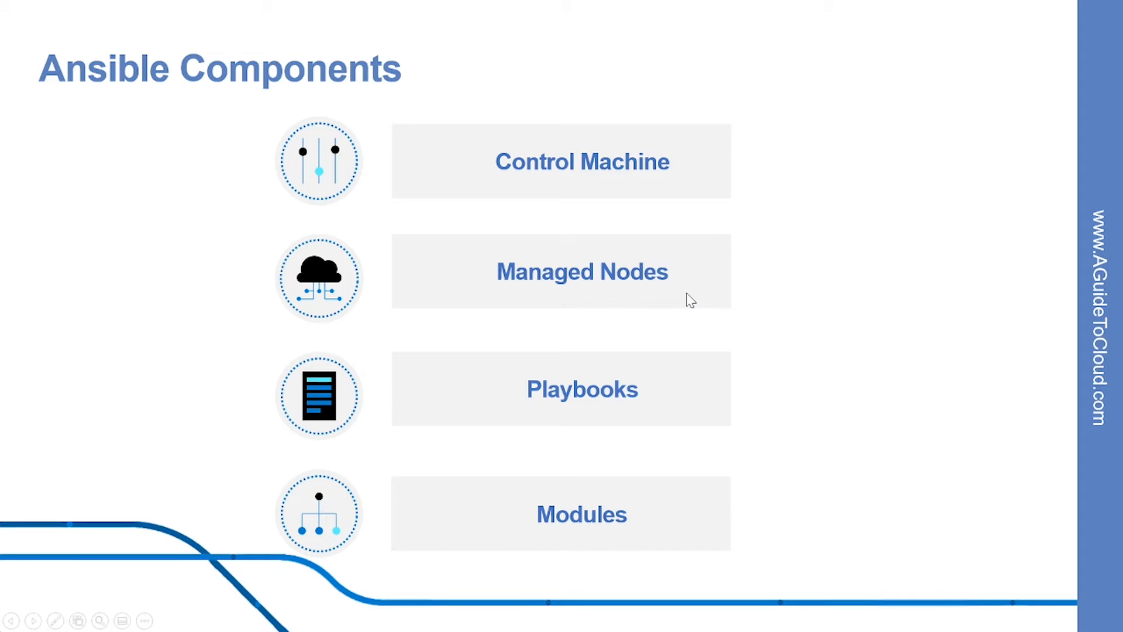
{"action": "mouse_move", "coordinate": [556, 417]}
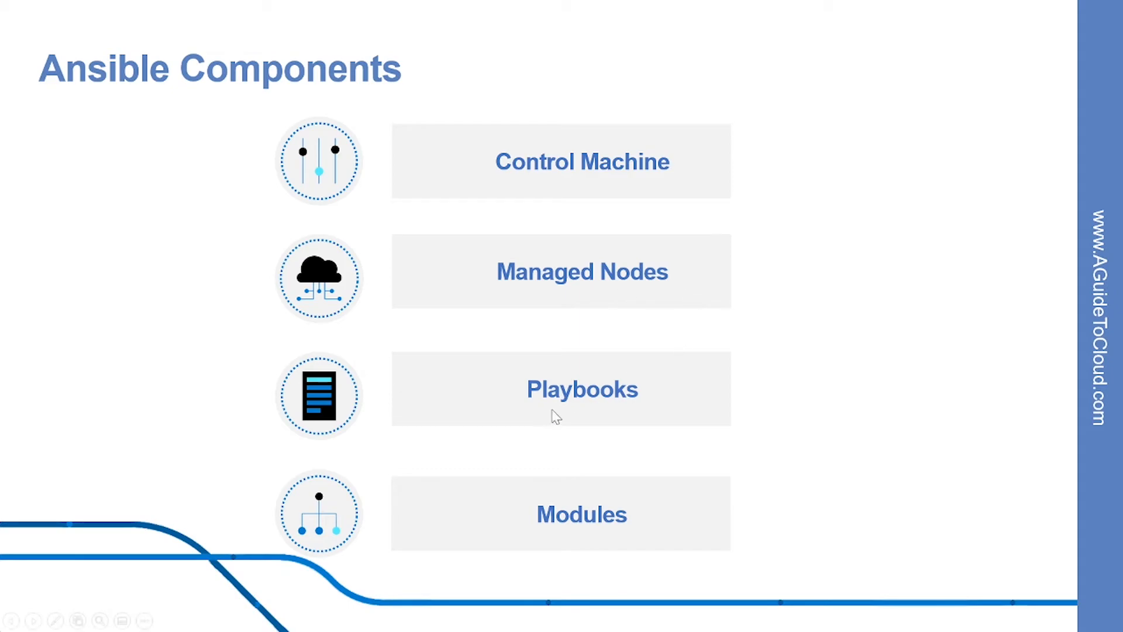
{"action": "mouse_move", "coordinate": [642, 421]}
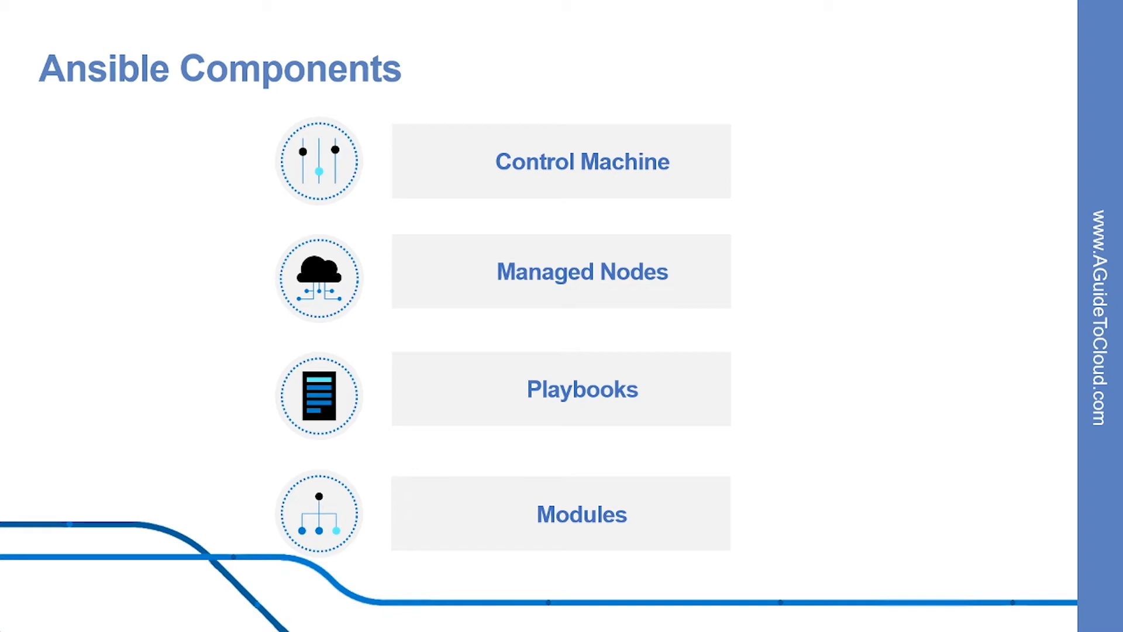
{"action": "mouse_move", "coordinate": [600, 517]}
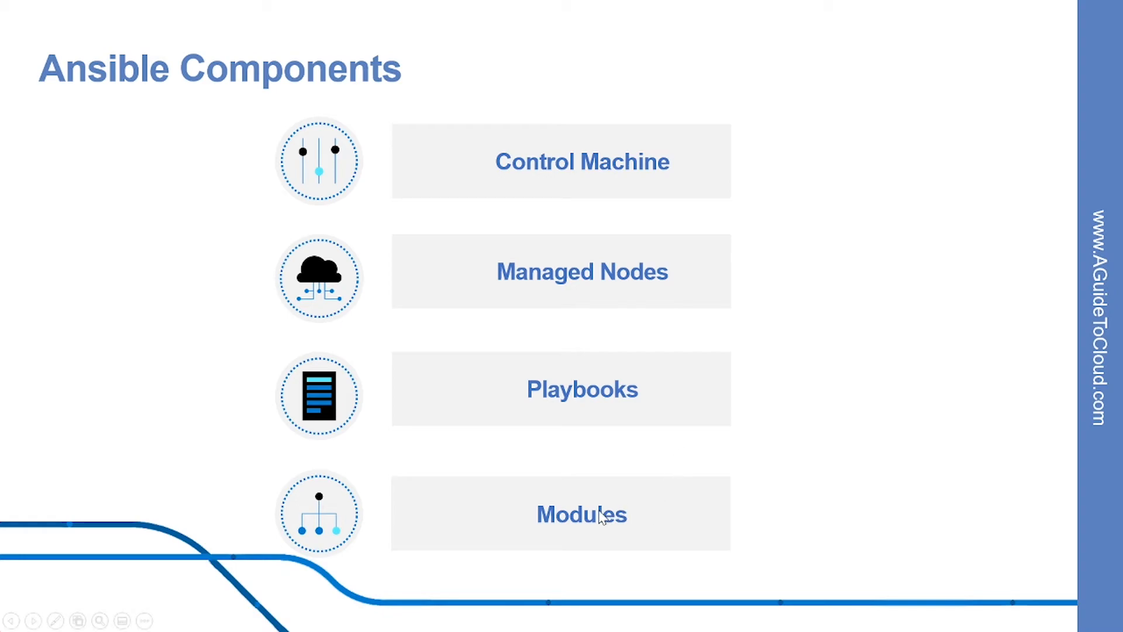
{"action": "mouse_move", "coordinate": [632, 540]}
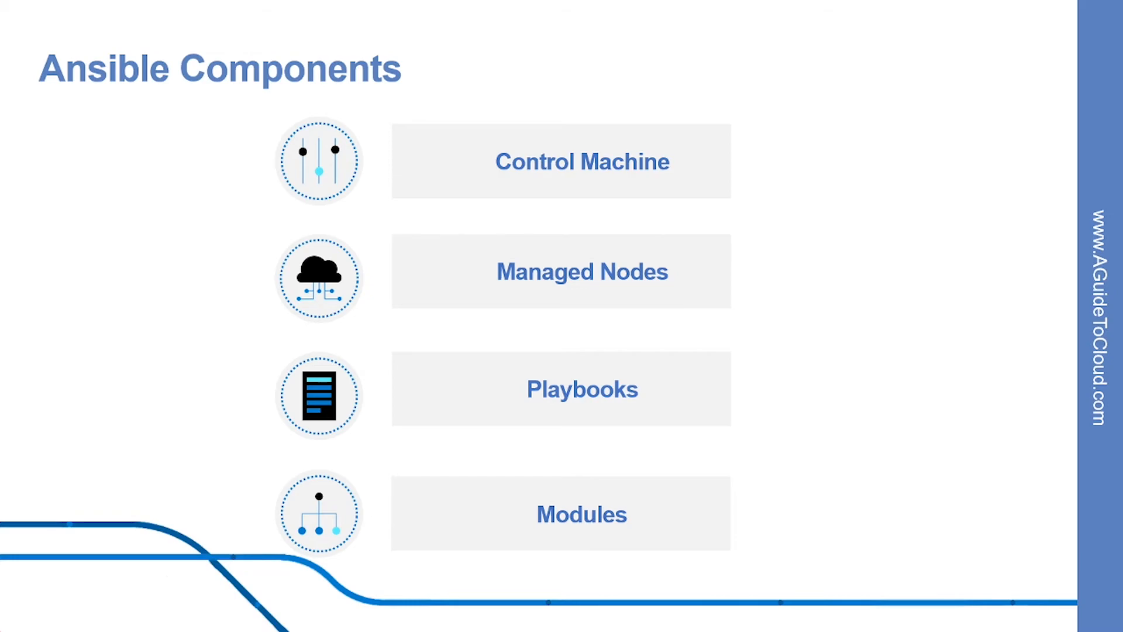
Advance from the Ansible Components slide to the Terraform section title slide
{"action": "key", "text": "right"}
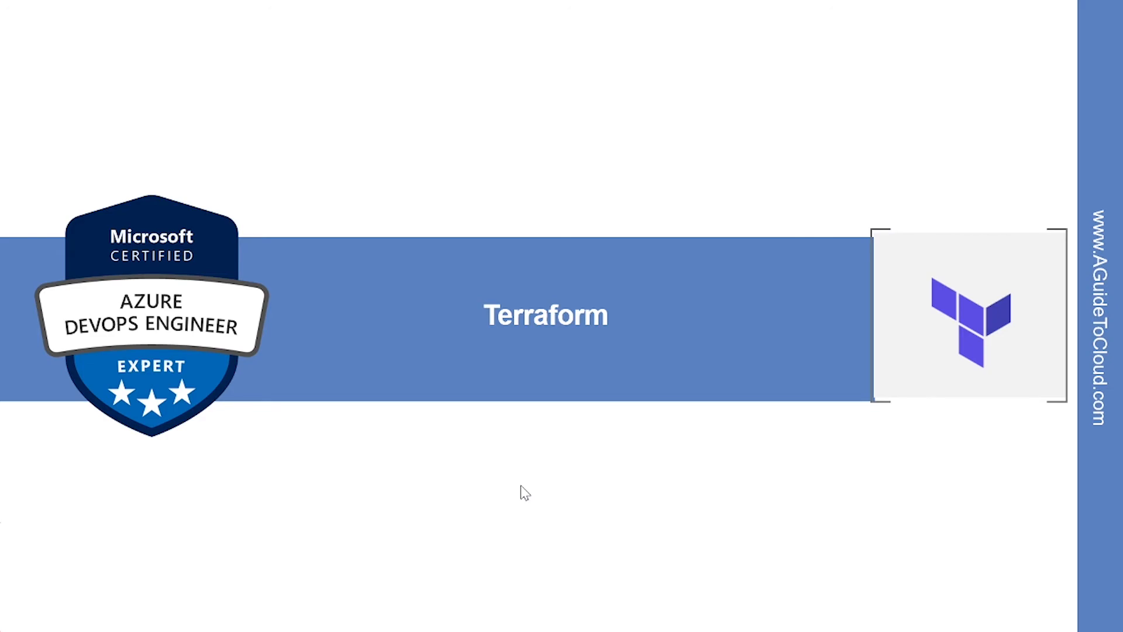